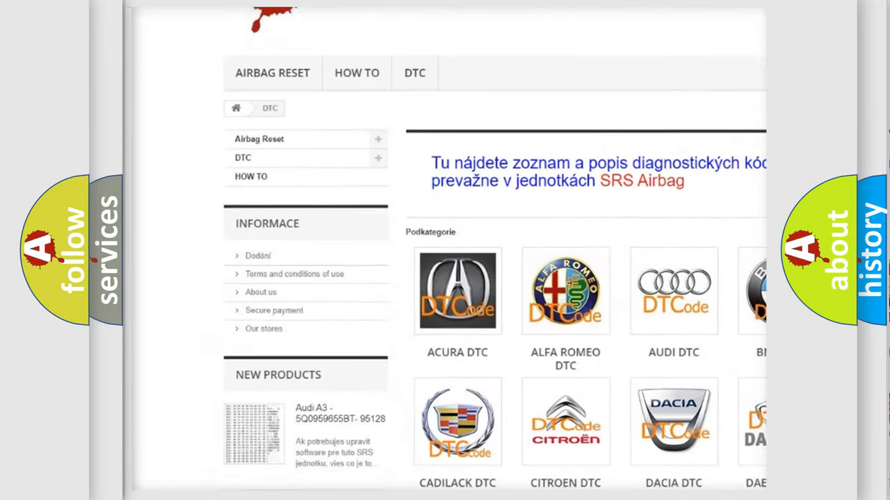
{"action": "scroll", "scroll_direction": "down", "scroll_amount": 3}
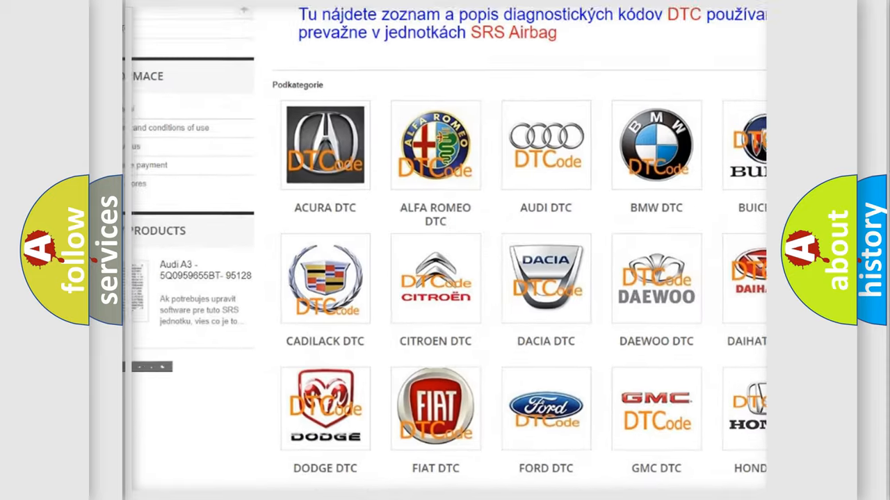
{"action": "scroll", "scroll_direction": "down", "scroll_amount": 3}
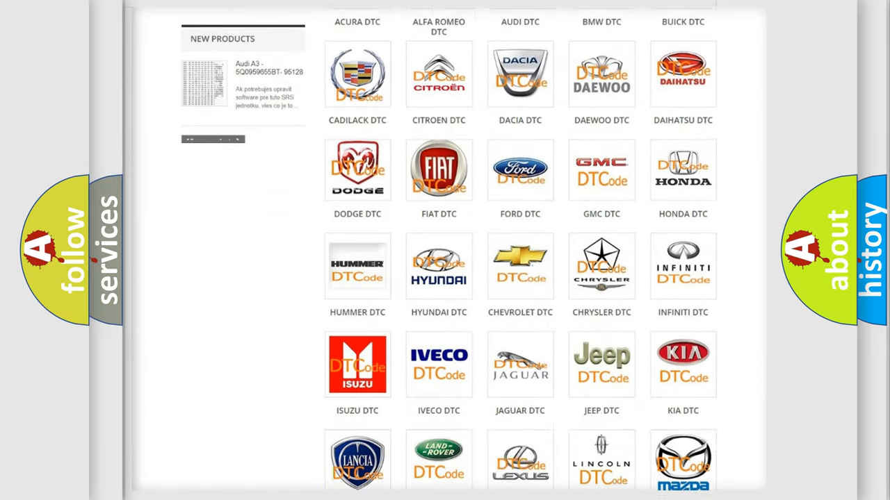
{"action": "scroll", "scroll_direction": "down", "scroll_amount": 3}
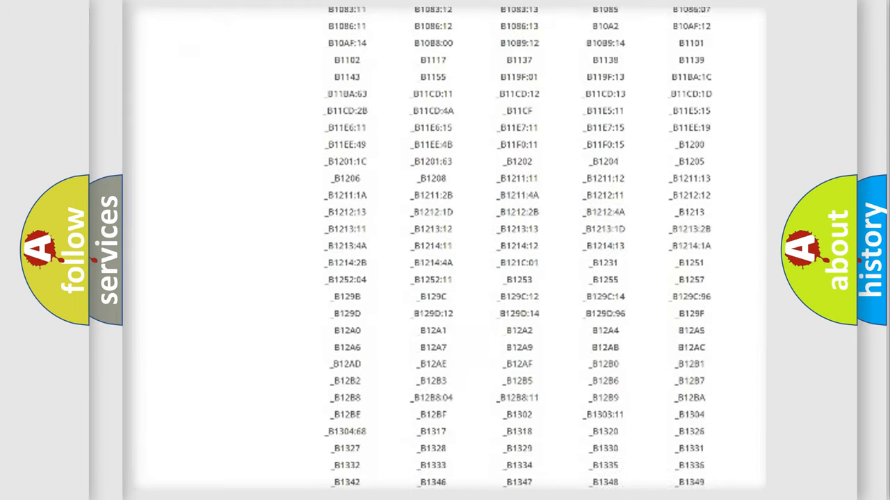
{"action": "scroll", "scroll_direction": "down", "scroll_amount": 3}
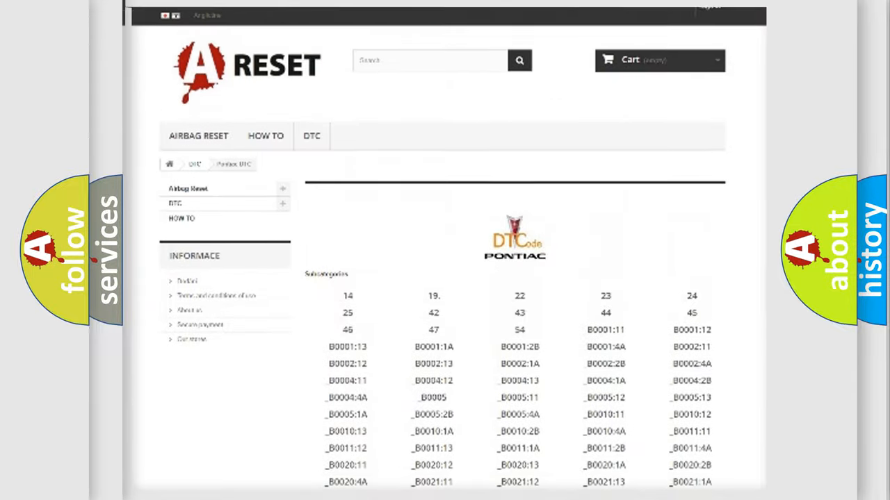
{"action": "scroll", "scroll_direction": "up", "scroll_amount": 3}
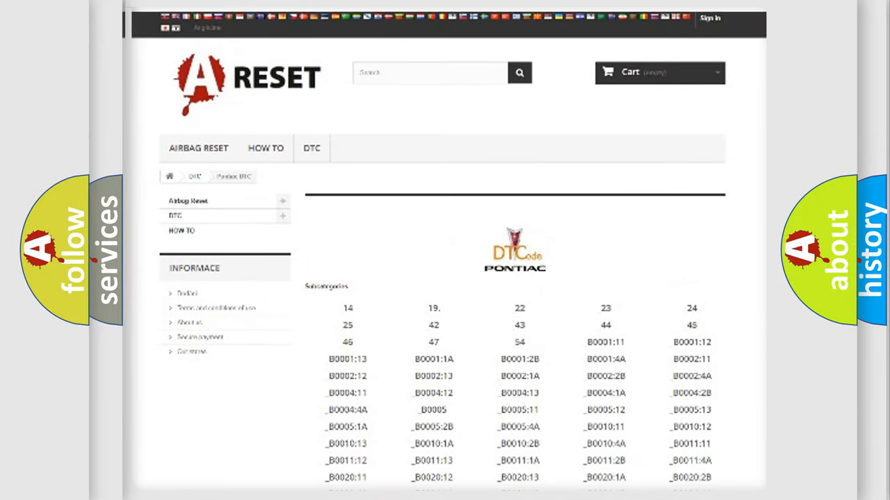